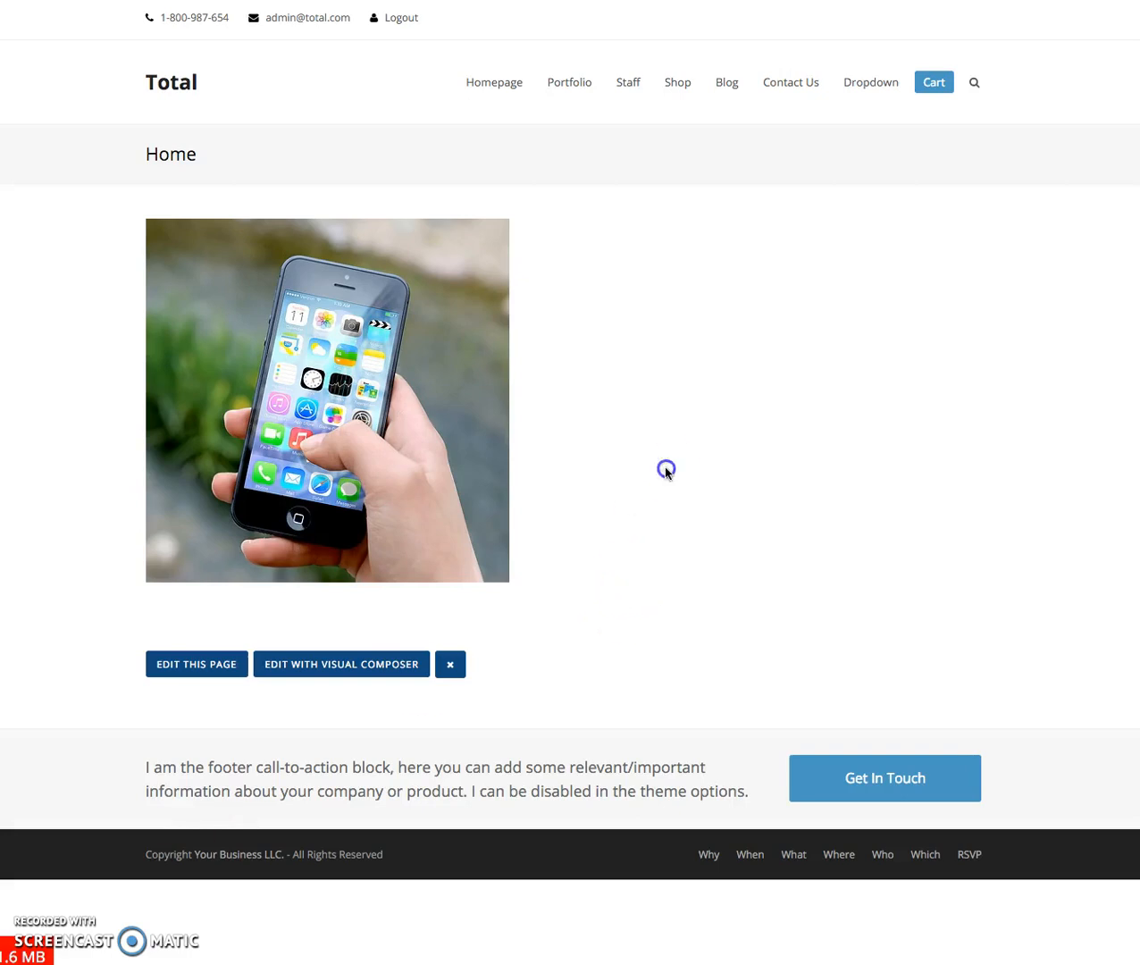
Step: Launch Visual Composer's front-end editor on the Home page
{"action": "left_click", "coordinate": [450, 664]}
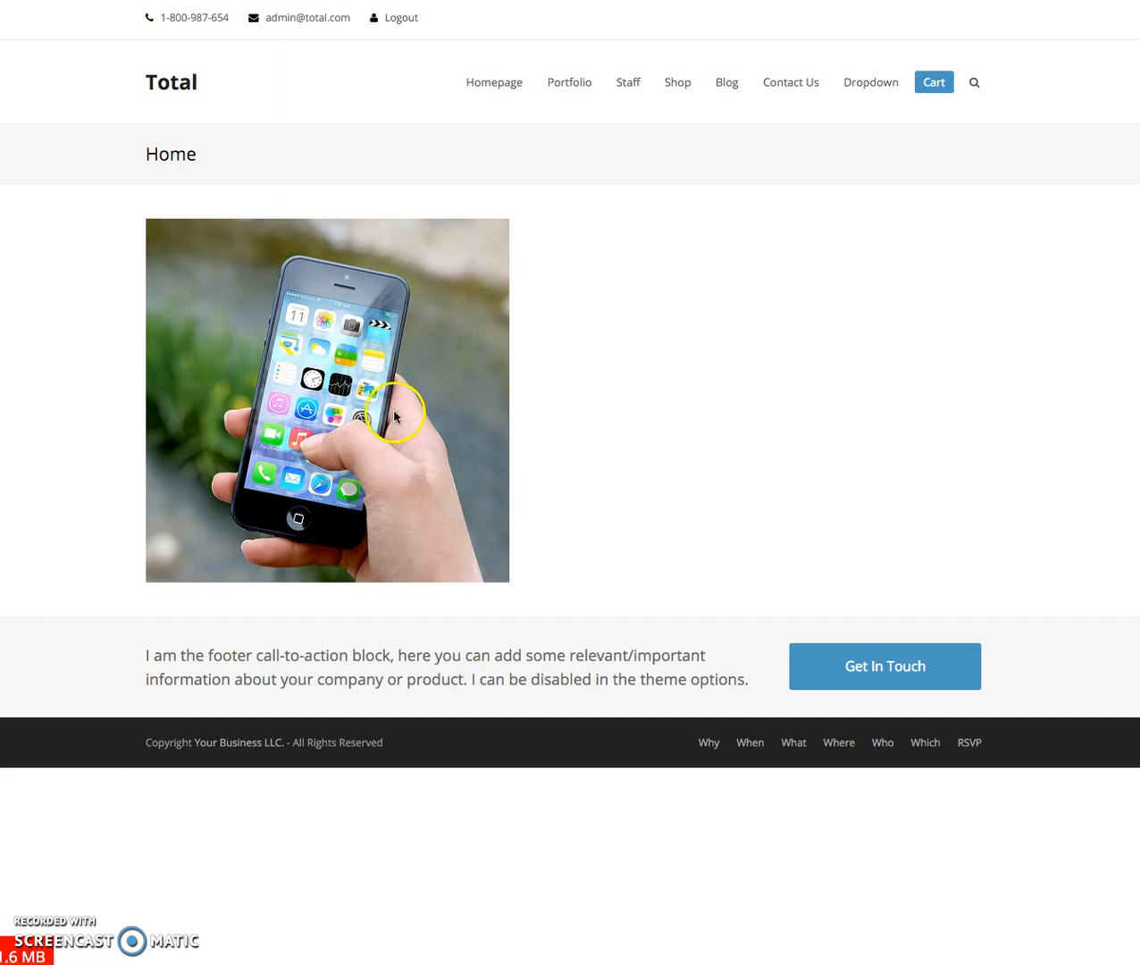
{"action": "mouse_move", "coordinate": [367, 397]}
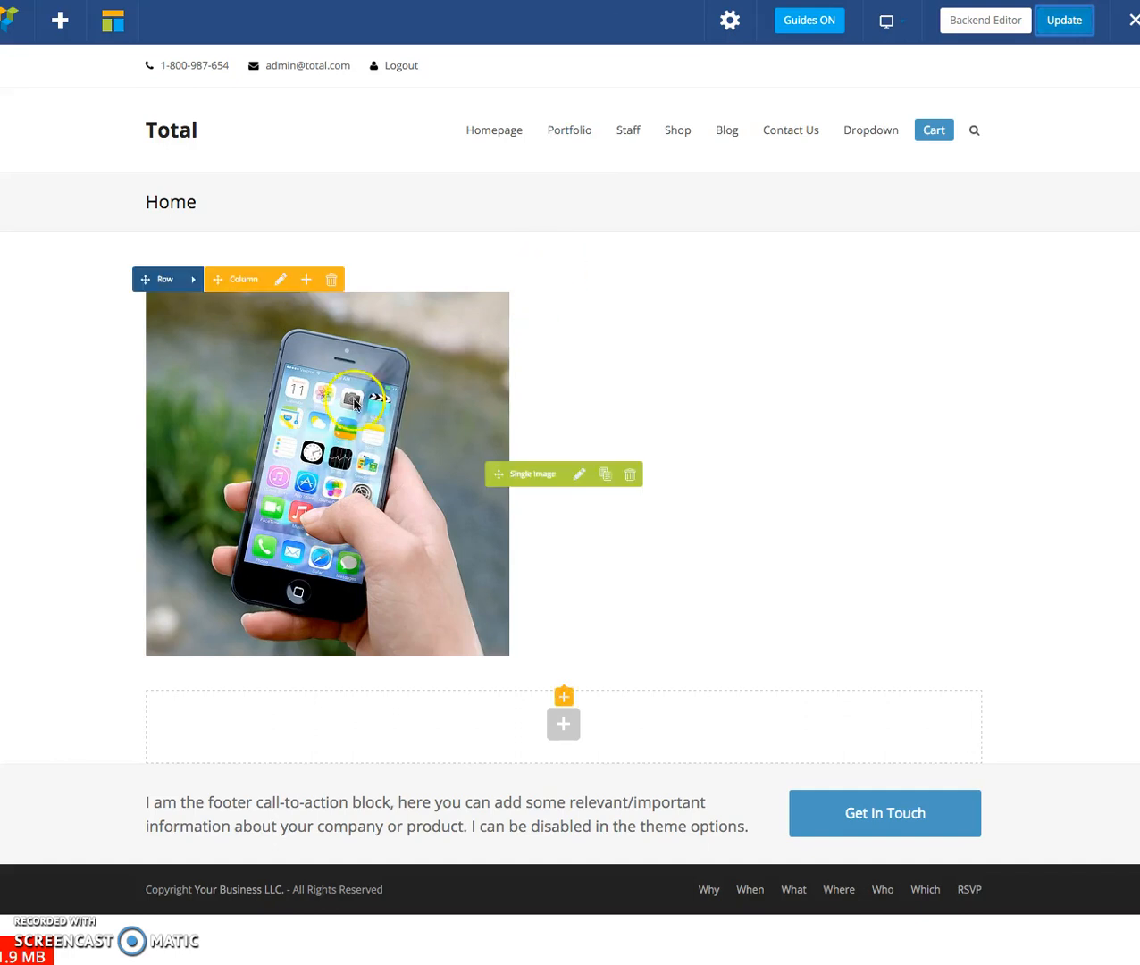
Step: Open the phone image element's settings at its Custom Lightbox options
{"action": "left_click", "coordinate": [579, 474]}
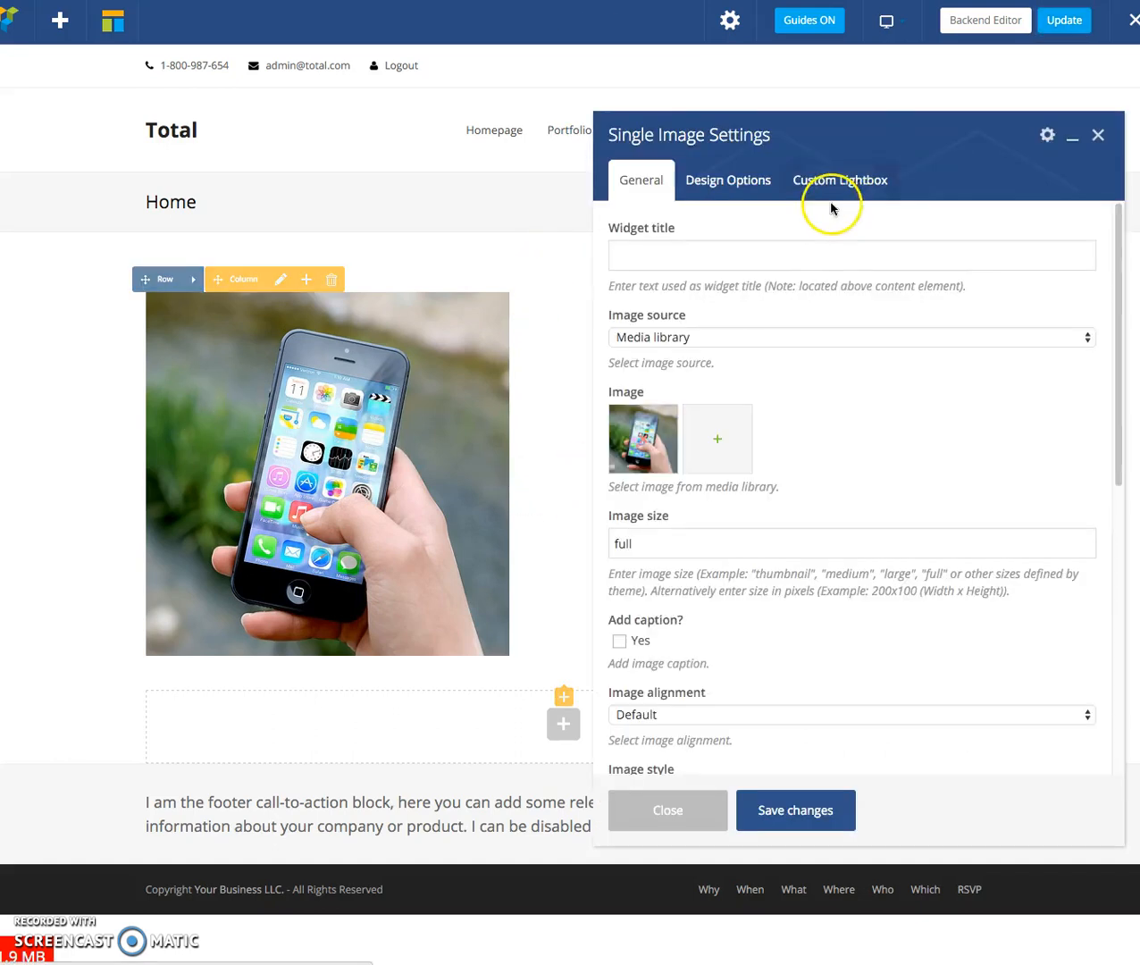
{"action": "left_click", "coordinate": [838, 179]}
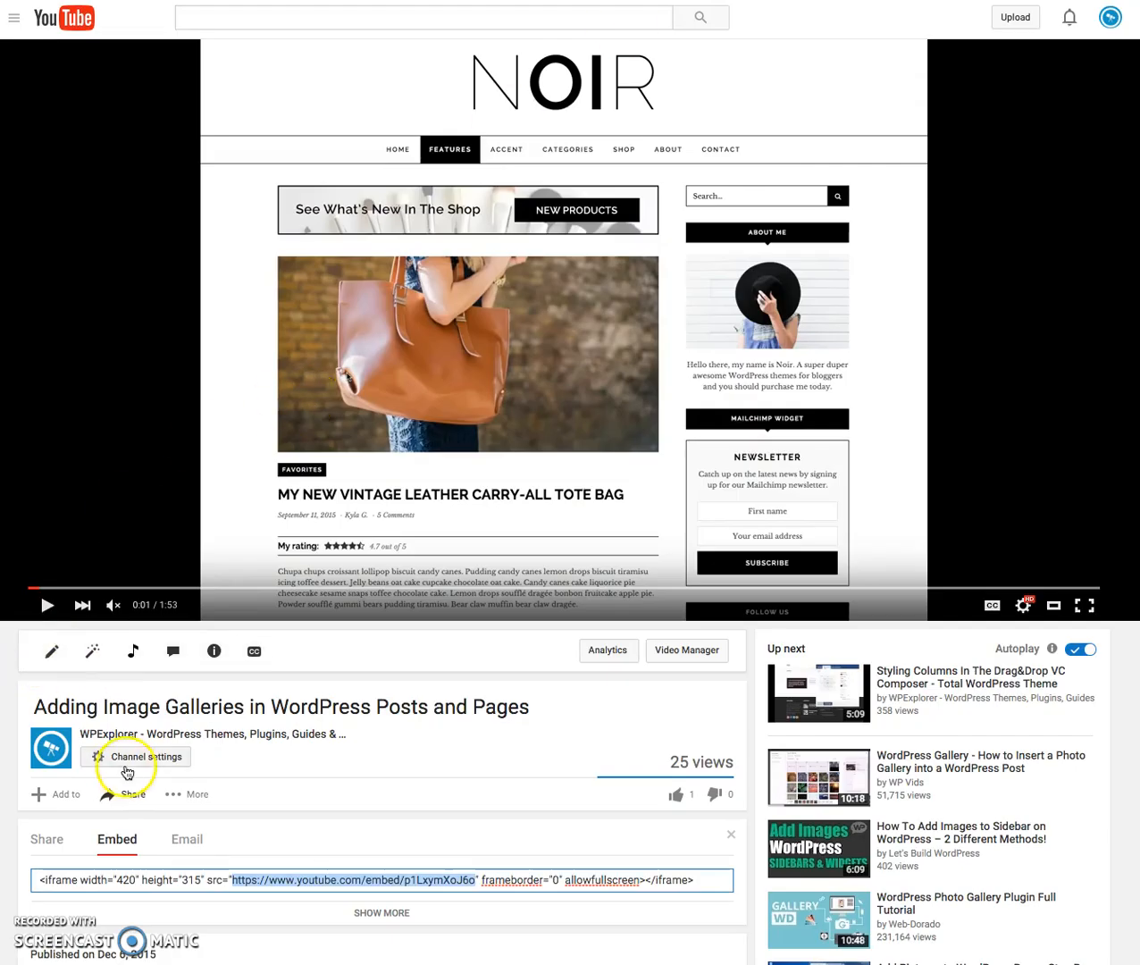
Step: Show the YouTube video's share link and embed code
{"action": "scroll", "scroll_direction": "down", "scroll_amount": 3}
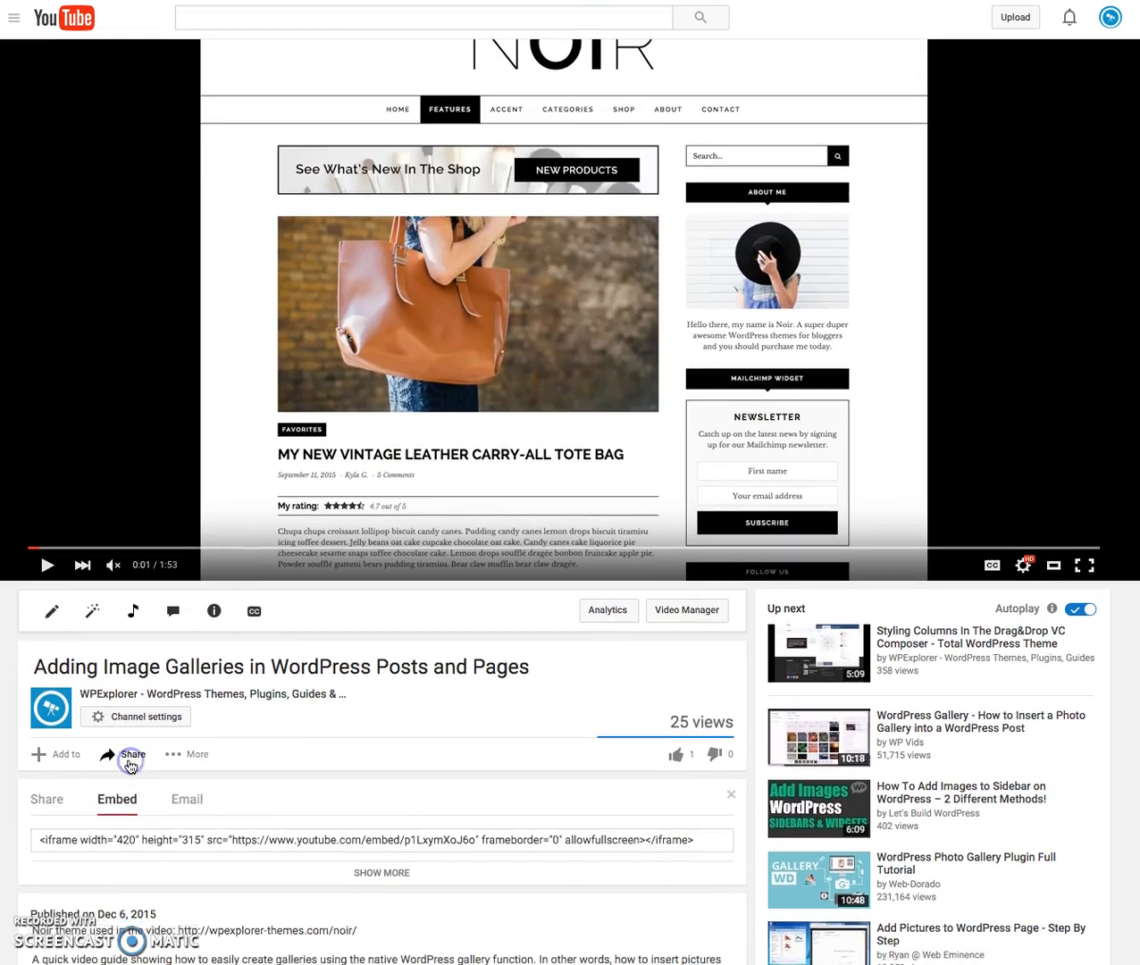
{"action": "left_click", "coordinate": [46, 799]}
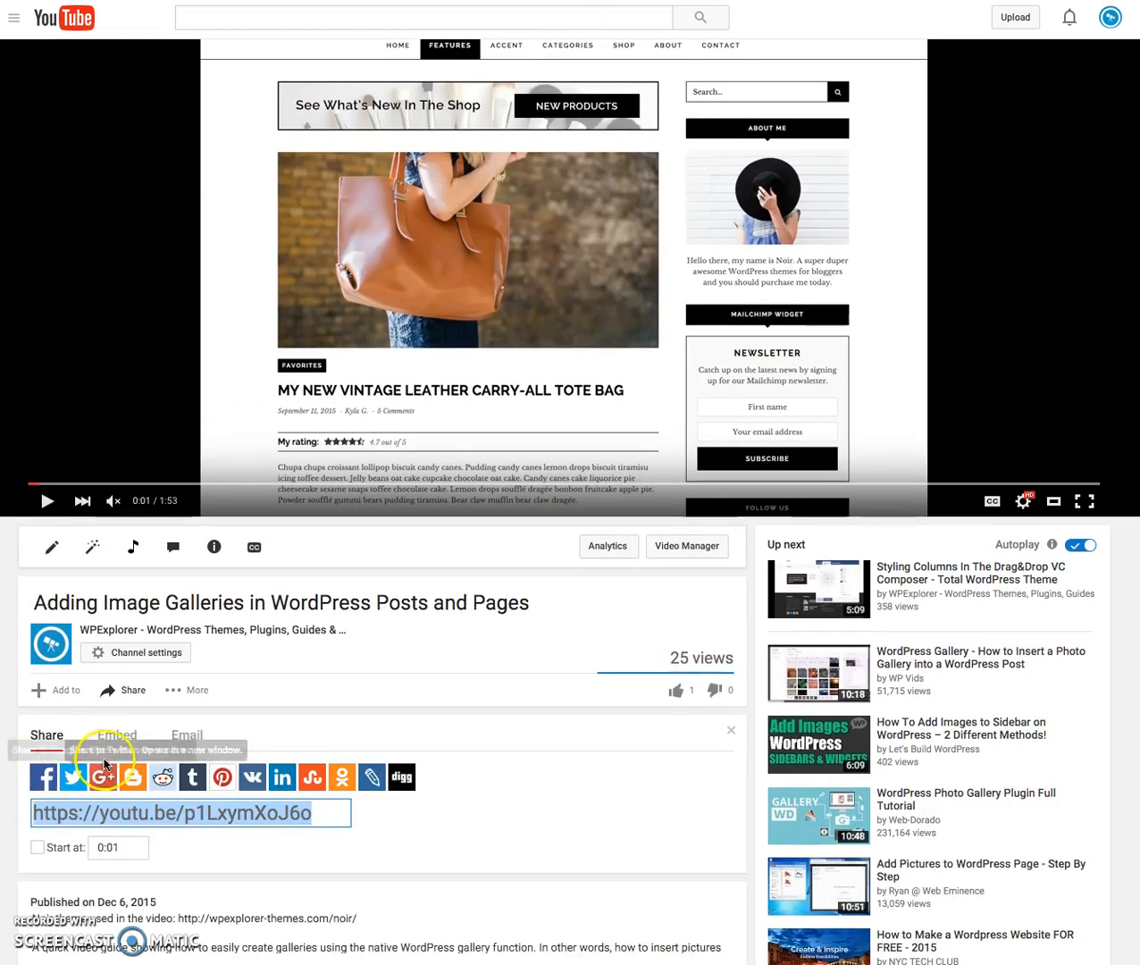
{"action": "left_click", "coordinate": [117, 735]}
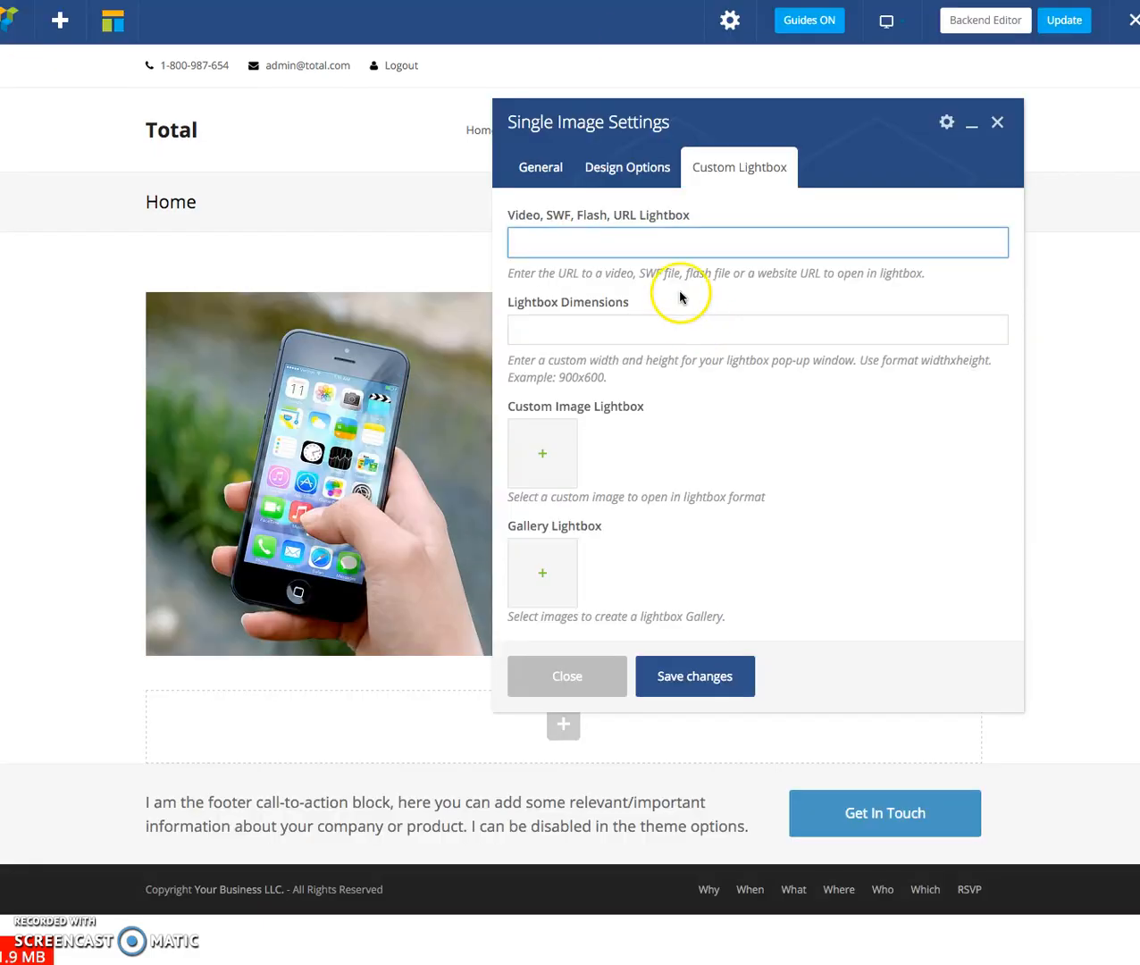
{"action": "type", "text": "https://www.youtube.com/embed/p1LxymXoJ6o"}
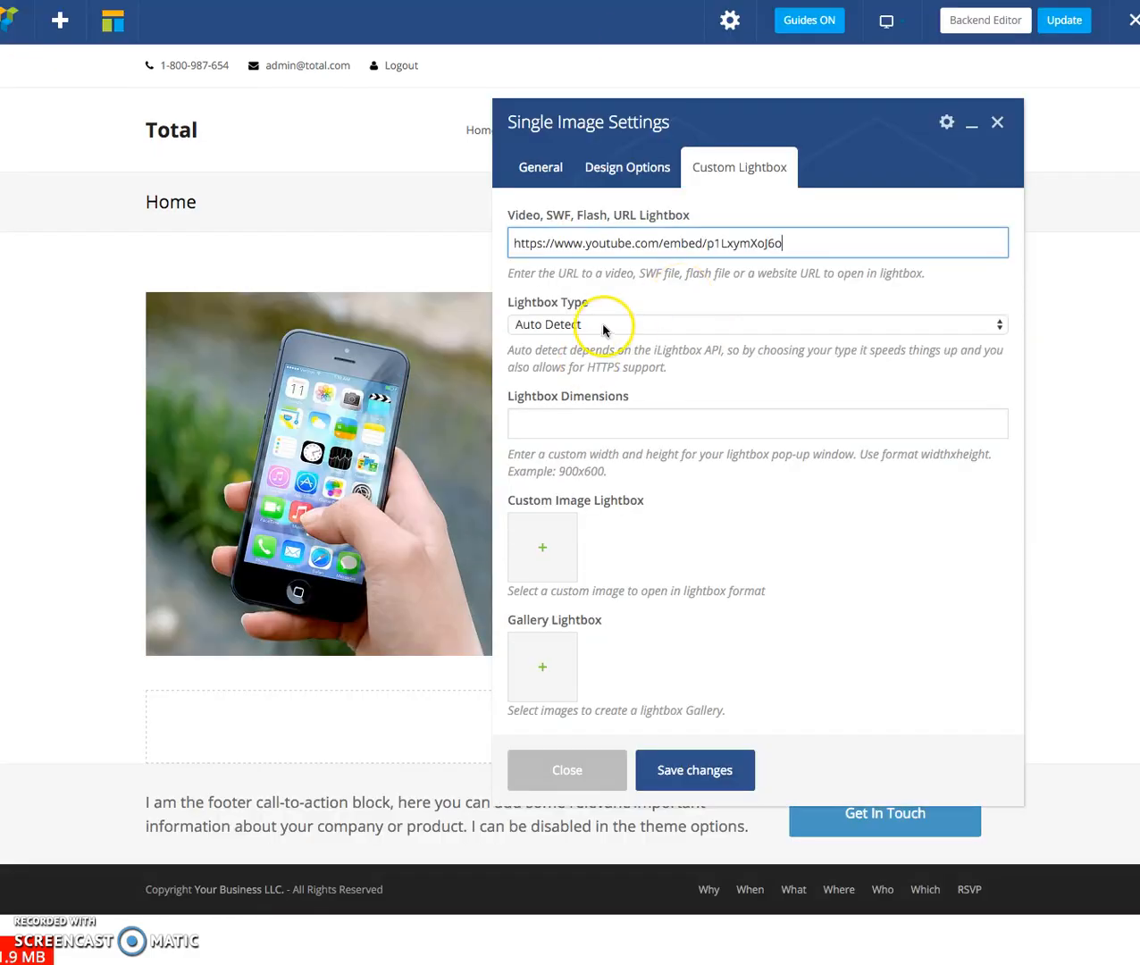
{"action": "left_click", "coordinate": [757, 324]}
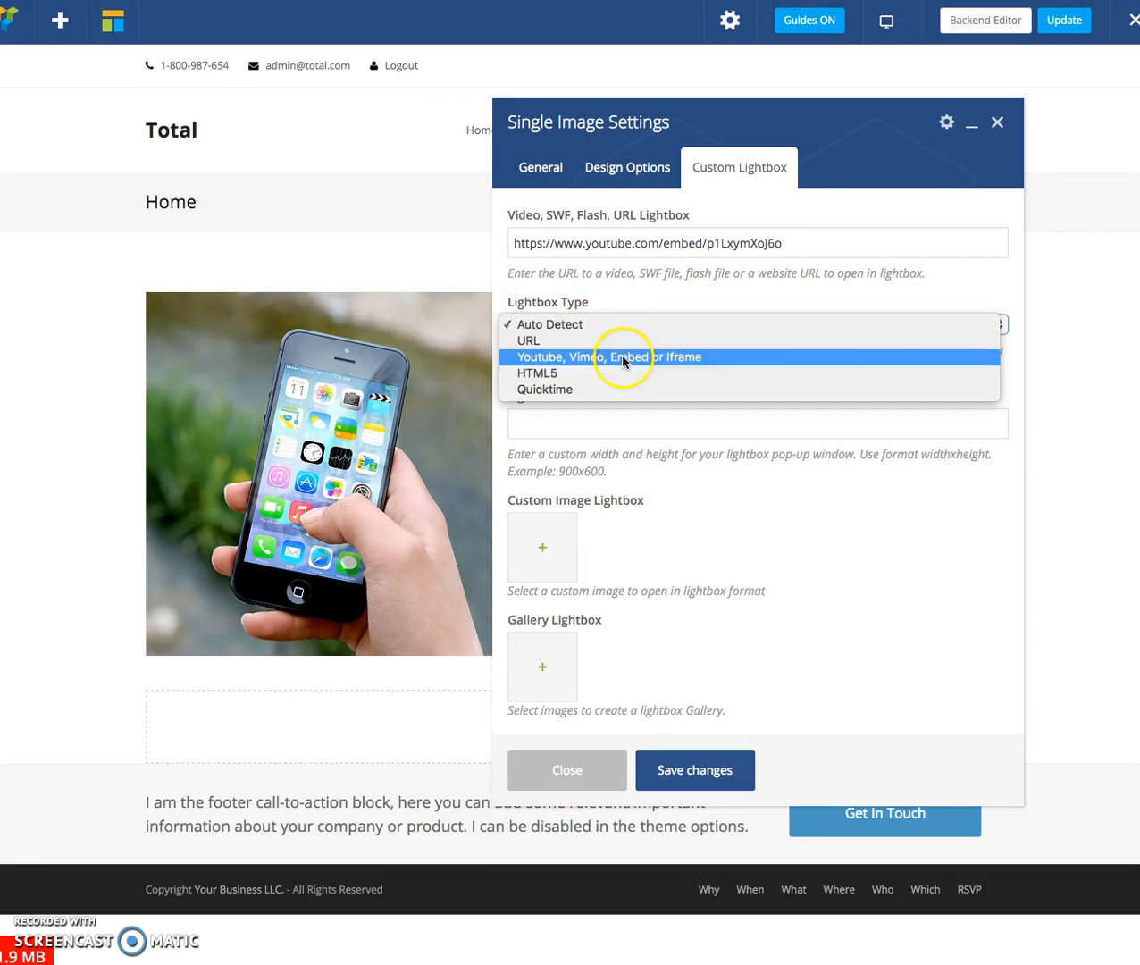
{"action": "left_click", "coordinate": [549, 323]}
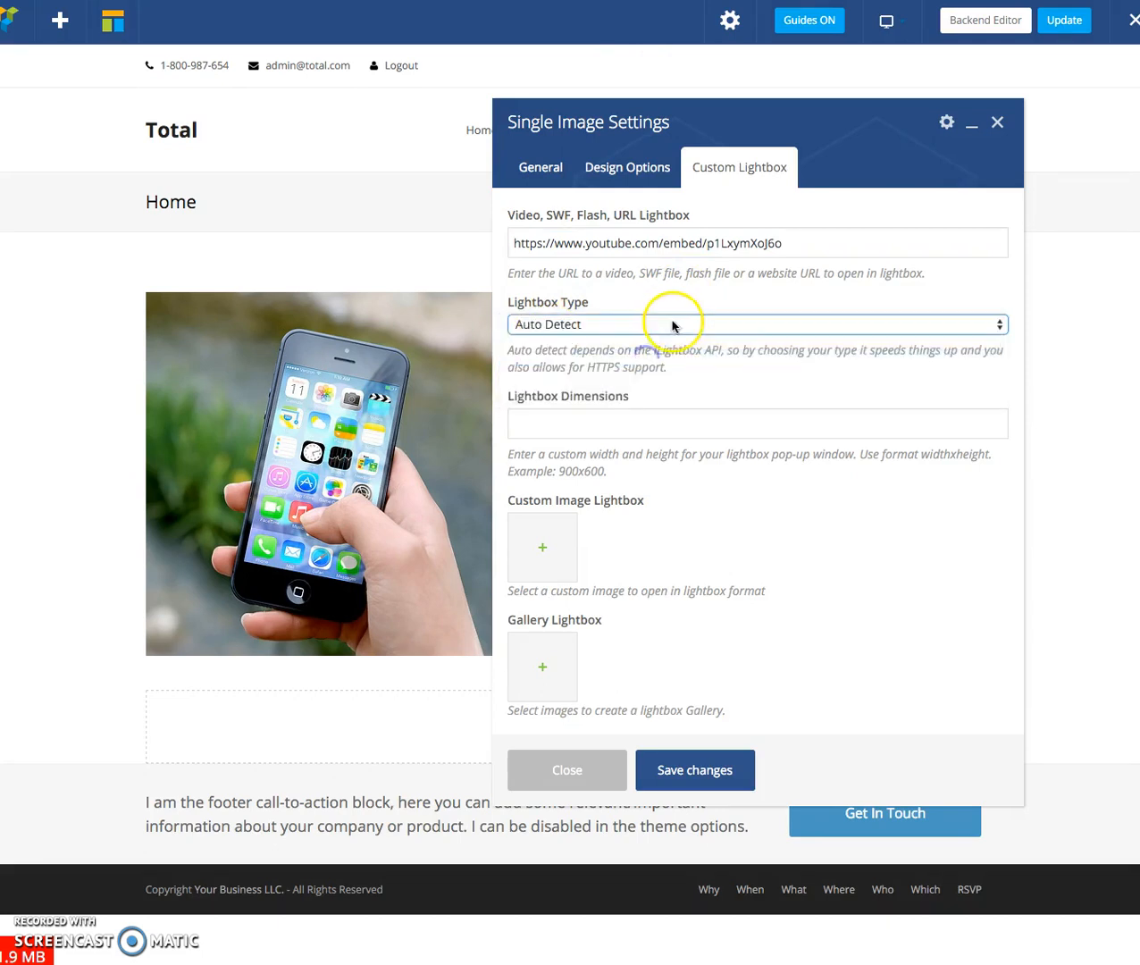
{"action": "left_click", "coordinate": [756, 324]}
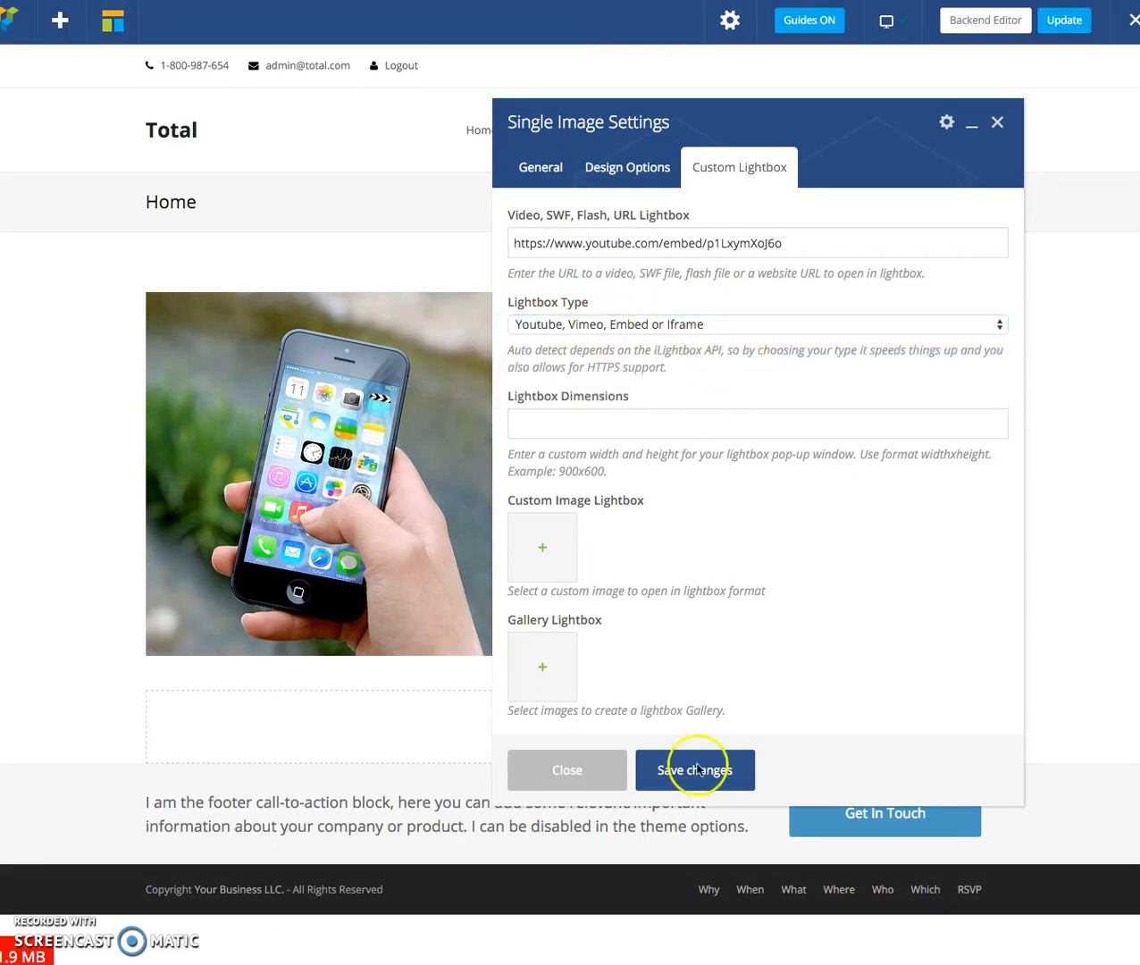
{"action": "left_click", "coordinate": [695, 770]}
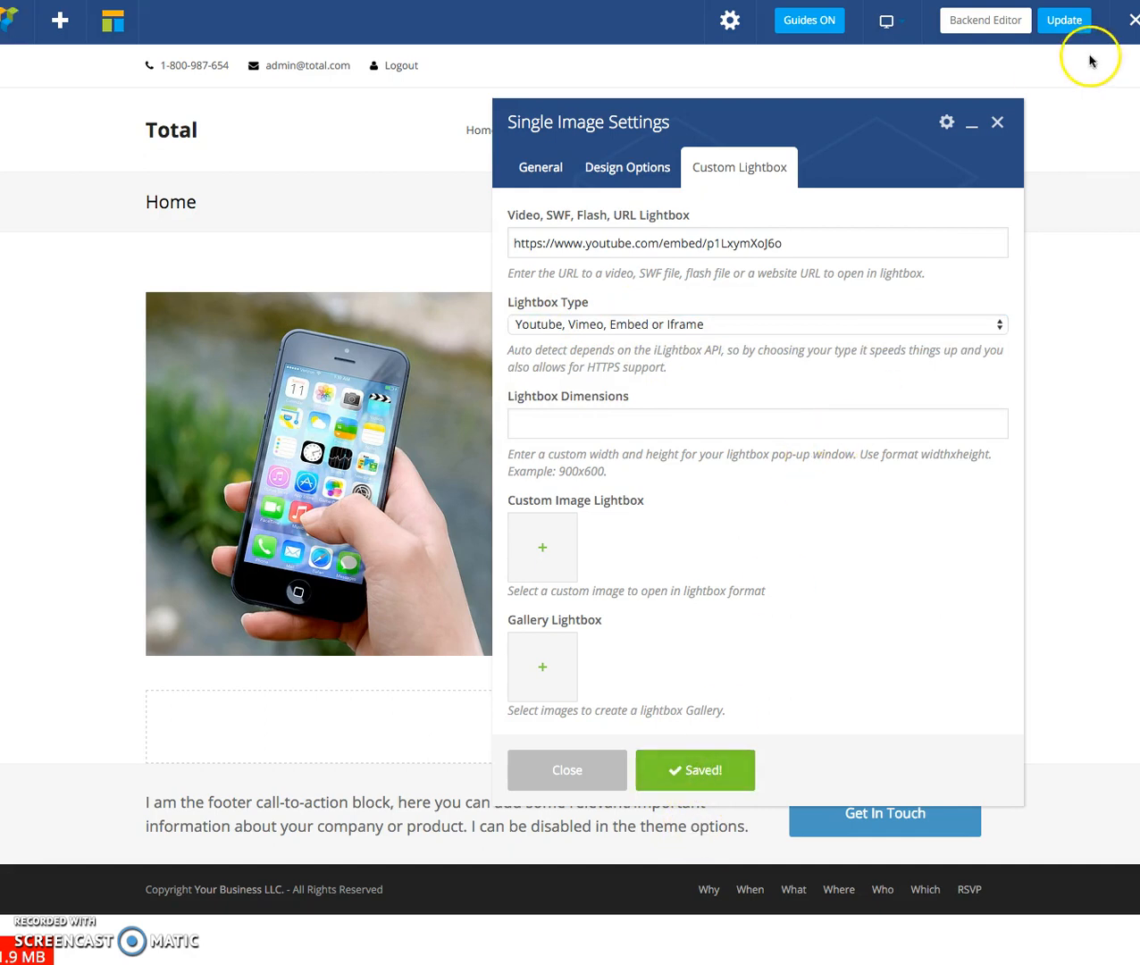
{"action": "mouse_move", "coordinate": [488, 97]}
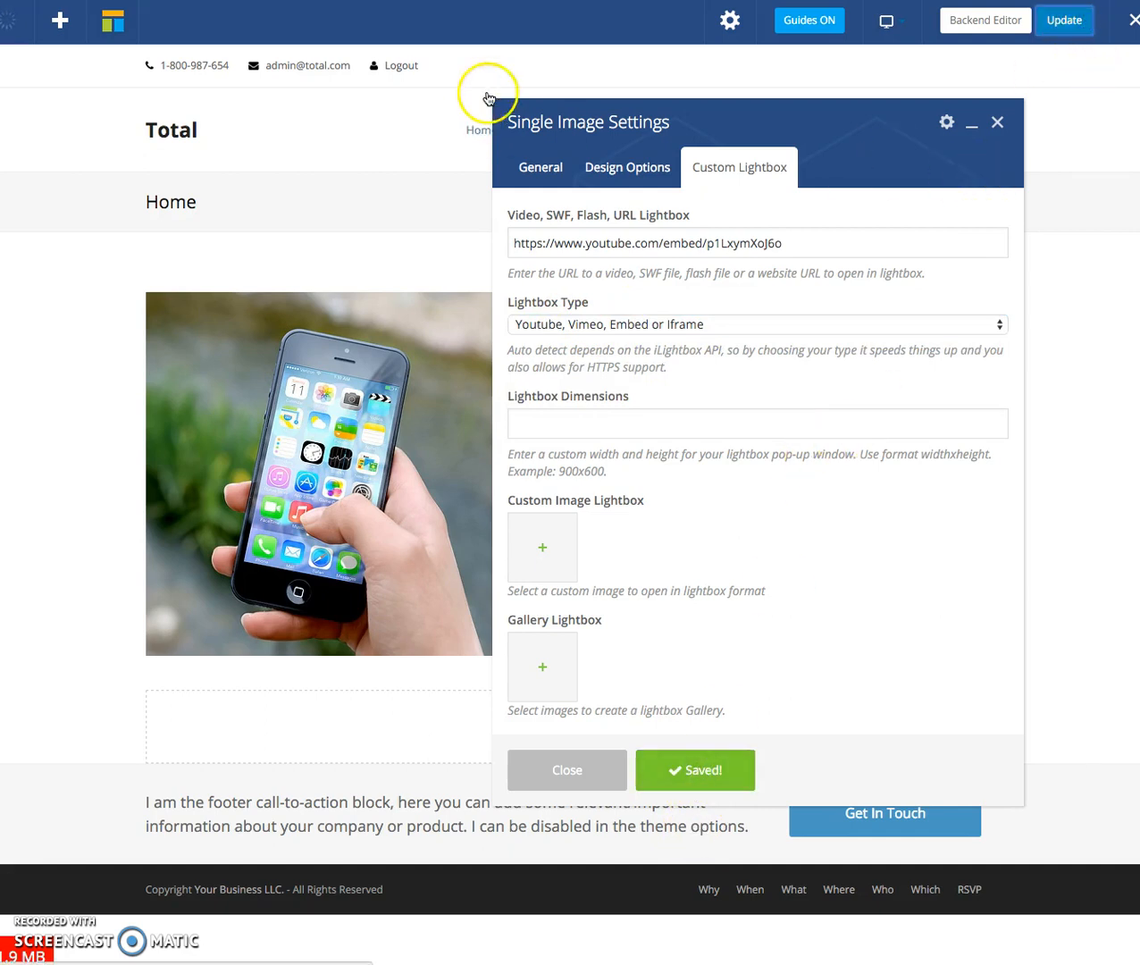
Step: Exit the editor and click the phone image on the live Home page to play the video
{"action": "left_click", "coordinate": [566, 769]}
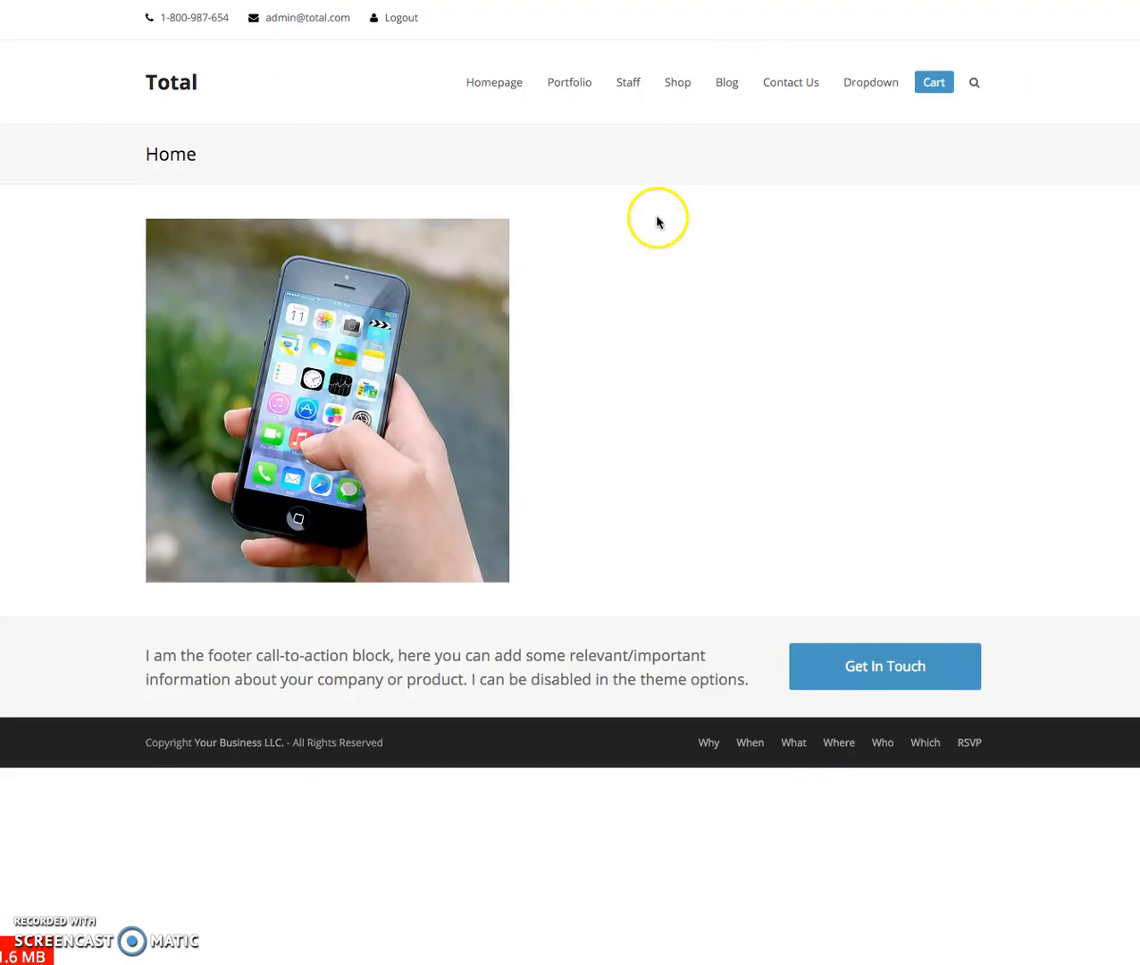
{"action": "left_click", "coordinate": [354, 370]}
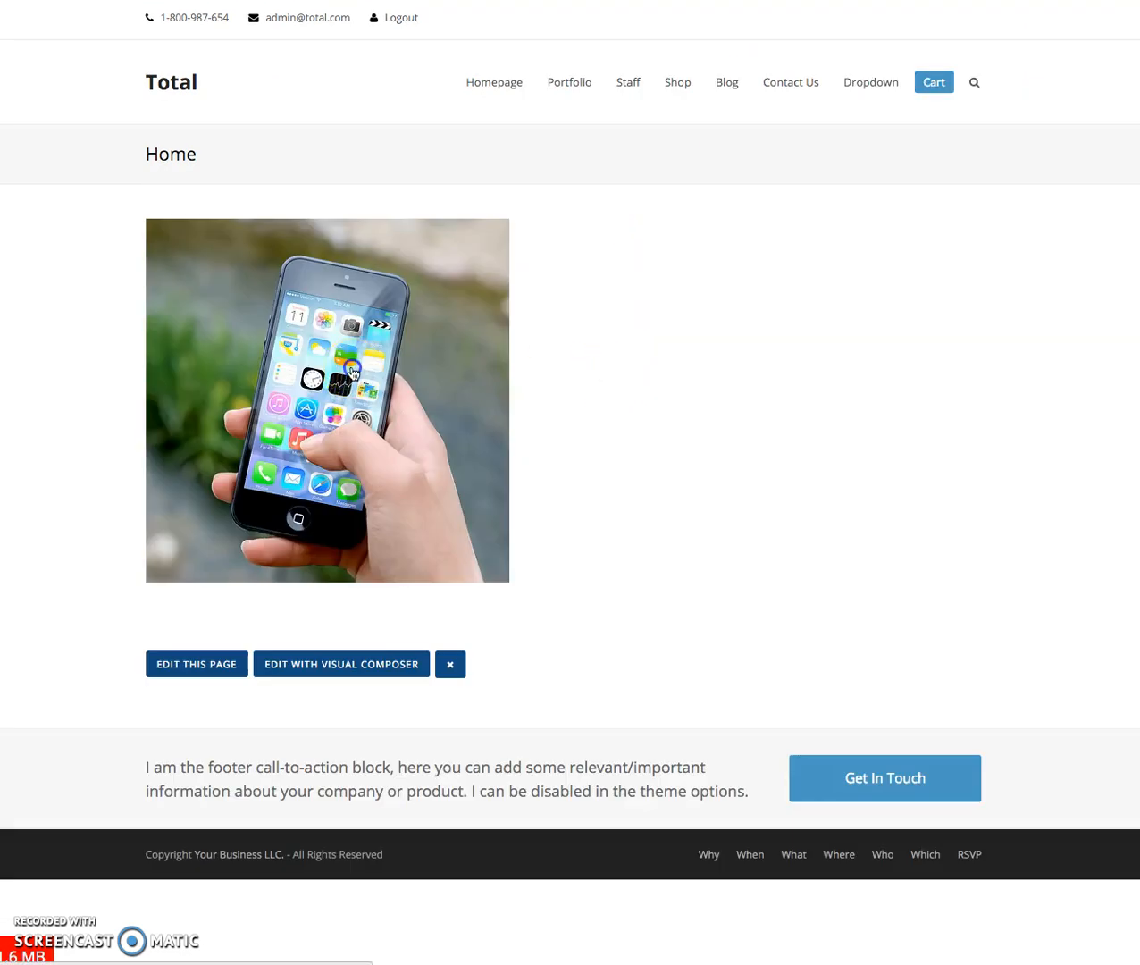
{"action": "left_click", "coordinate": [328, 399]}
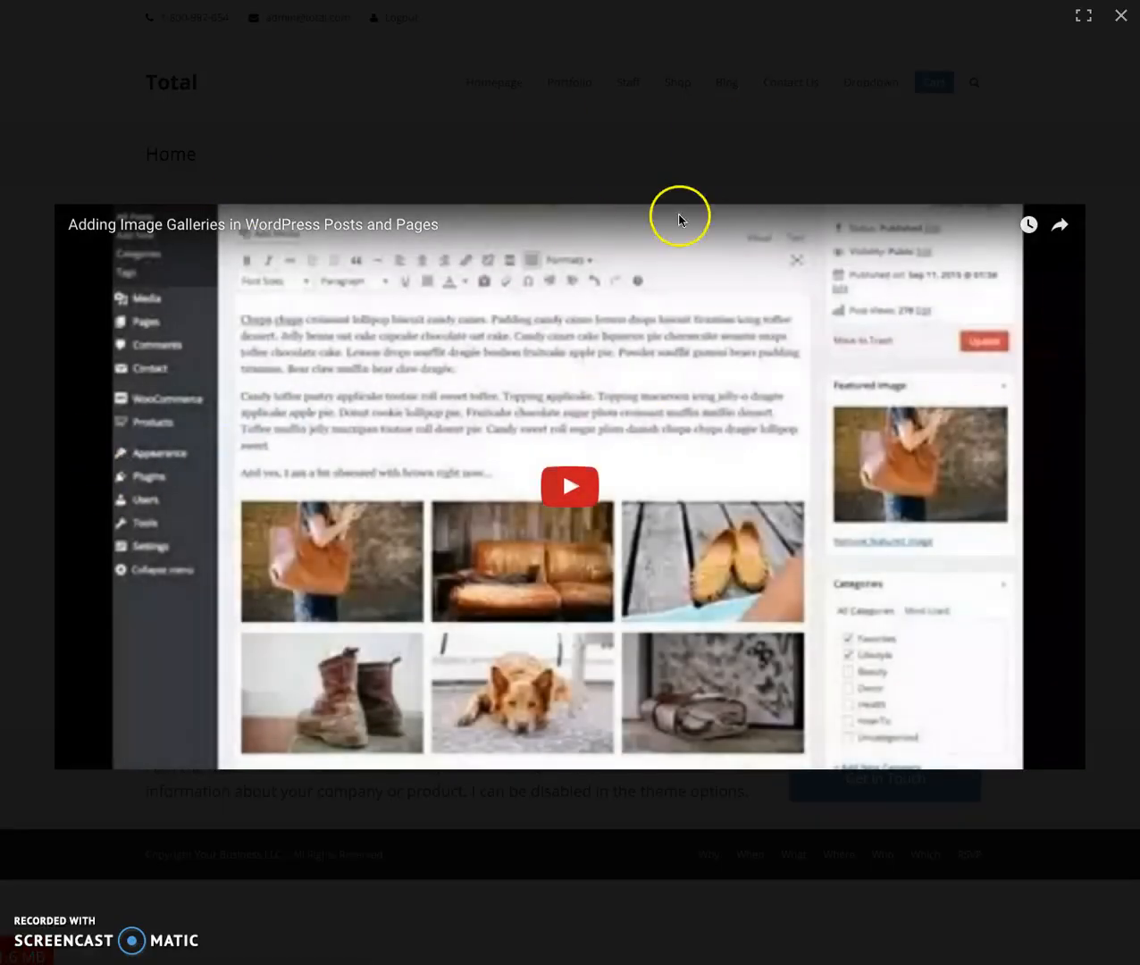